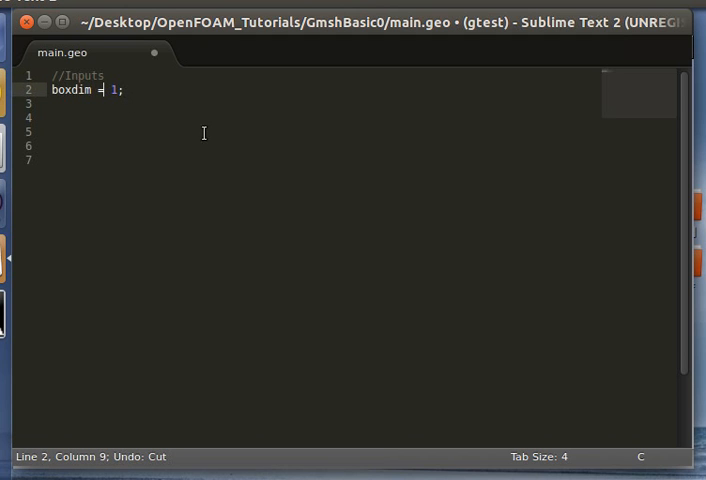
# Define gridsize = boxdim/10, add Point(1) at {0,0,0,gridsize} in main.geo and save.
pyautogui.write('gridsize = boxdim/10;')
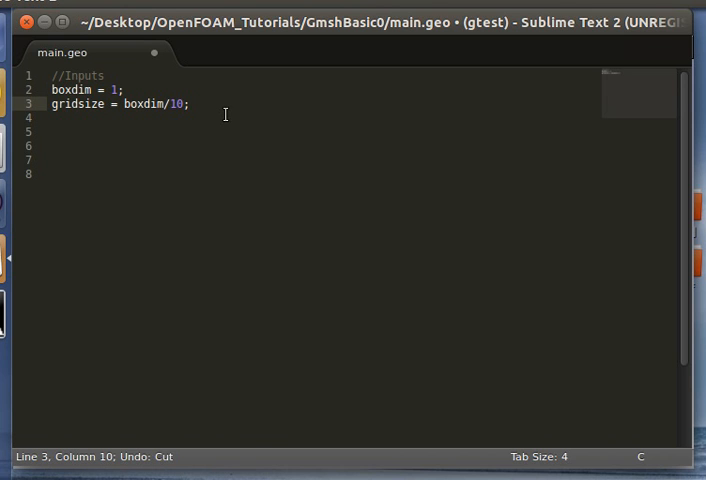
pyautogui.write('Point(1) = {0,0,0,gridsize};')
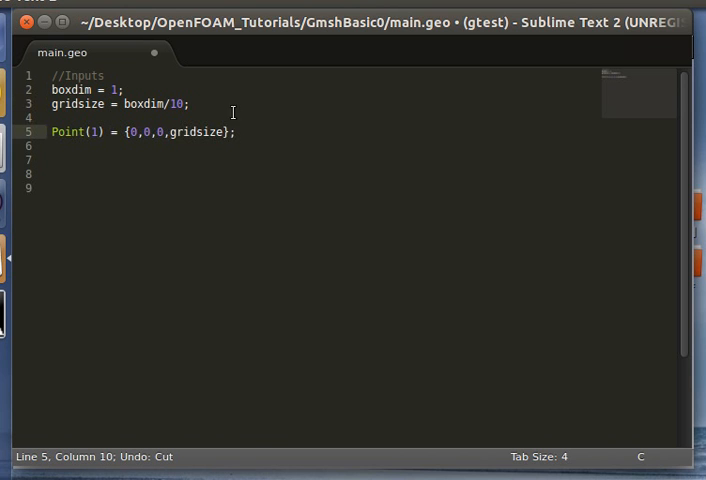
pyautogui.press('ctrl+s')
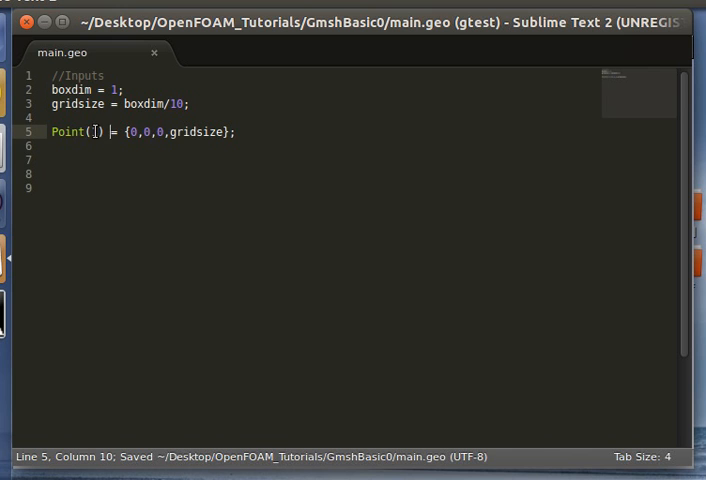
pyautogui.write('1')
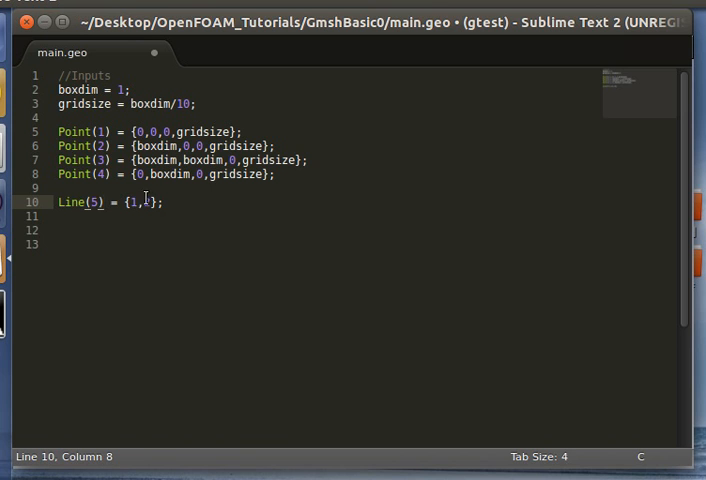
# Add edge Line(6) = {2,3} joining corner points 2 and 3.
pyautogui.write('Line(6) = {2,3};')
pyautogui.write('Line Loop(9) = {5,6,7,8};')
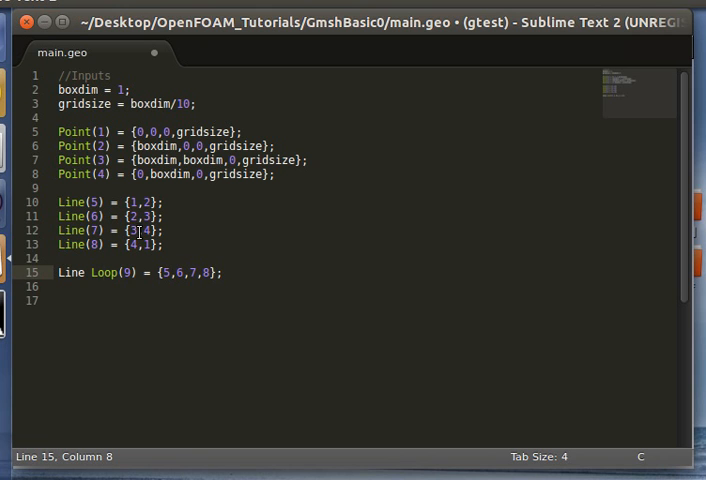
pyautogui.moveTo(254, 264)
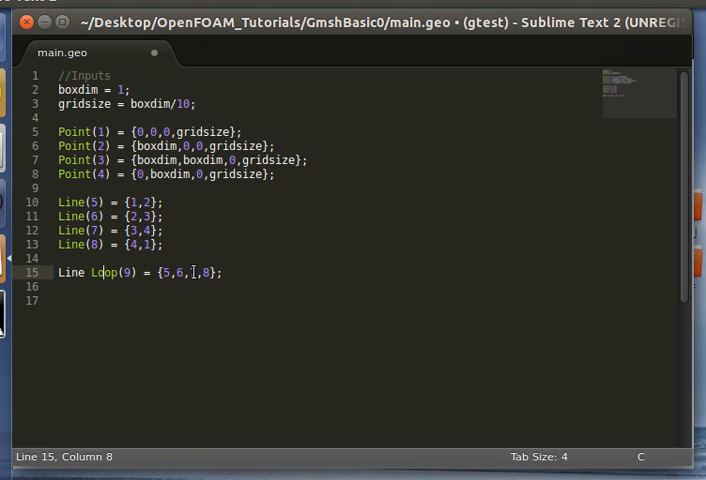
# Add edge lines 7 and 8 and close the square as Line Loop(9) = {5,6,7,8}.
pyautogui.write('7')
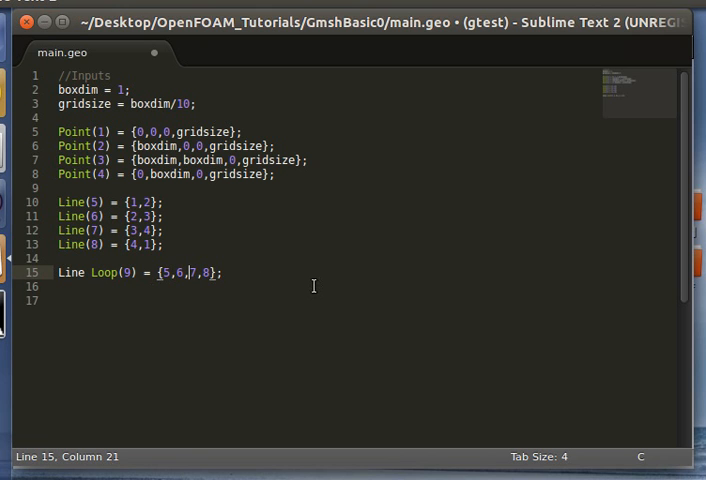
pyautogui.write('-')
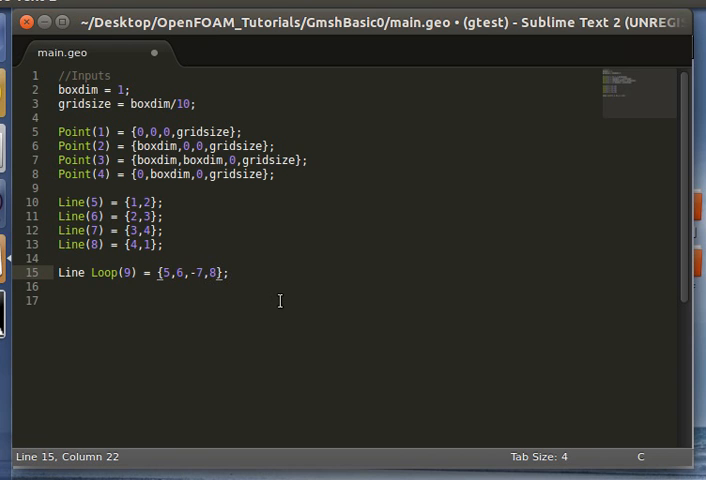
pyautogui.moveTo(288, 312)
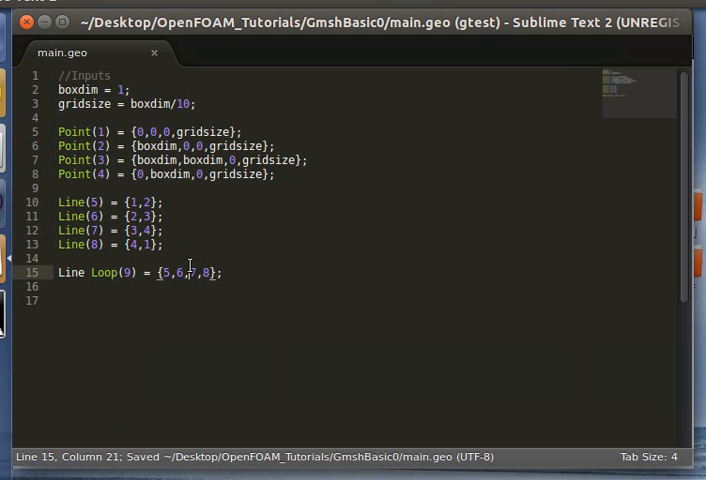
pyautogui.write('-')
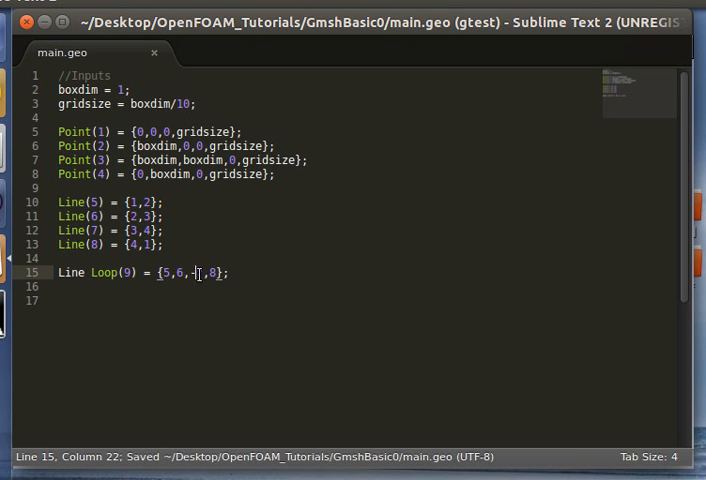
pyautogui.write('7')
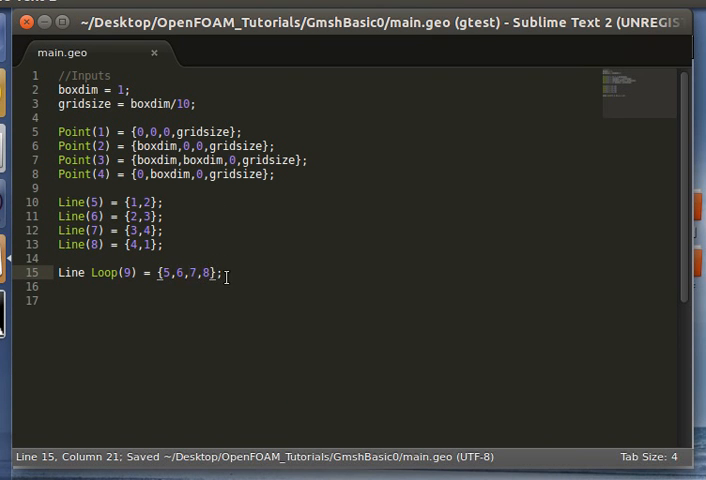
# Add Plane Surface(10) = 9 with transfinite edges 5–8, save, then add Transfinite Surface{10}.
pyautogui.write('-')
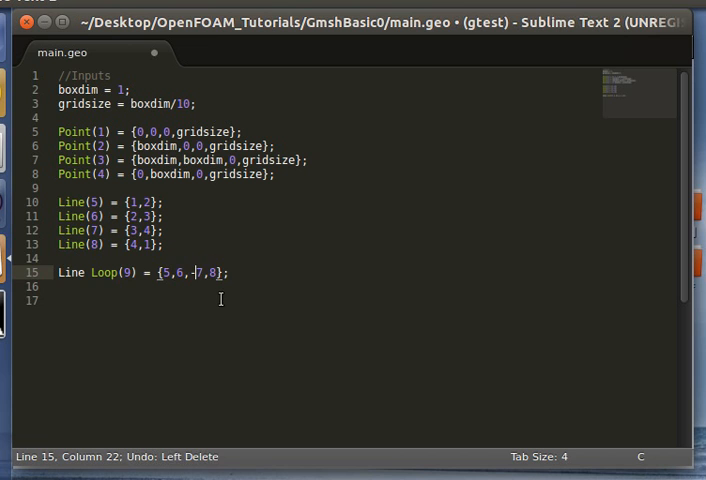
pyautogui.moveTo(212, 292)
pyautogui.write('Transfinite Line{5,6,7,8} = boxdim/gridsize;')
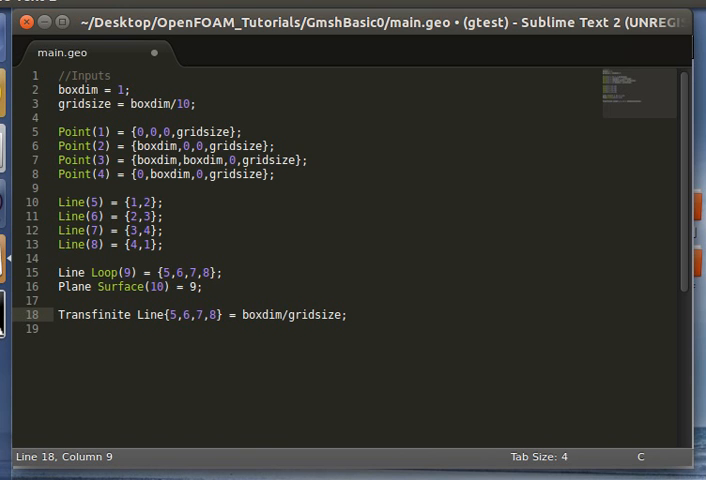
pyautogui.press('ctrl+s')
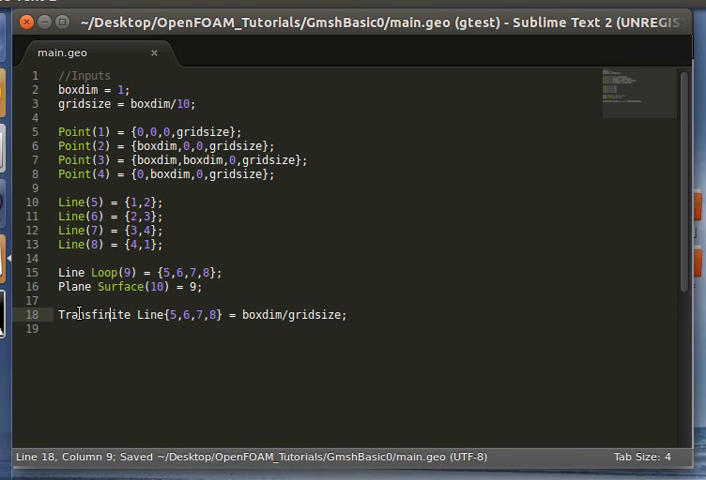
pyautogui.write('Transfinite Surface{10};')
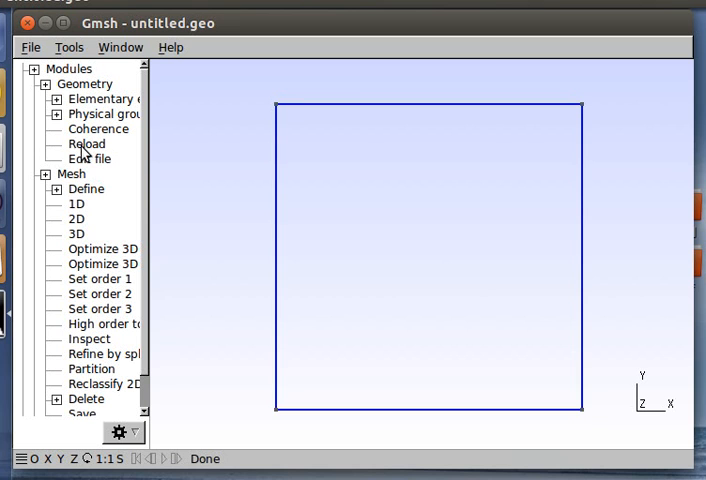
pyautogui.moveTo(104, 212)
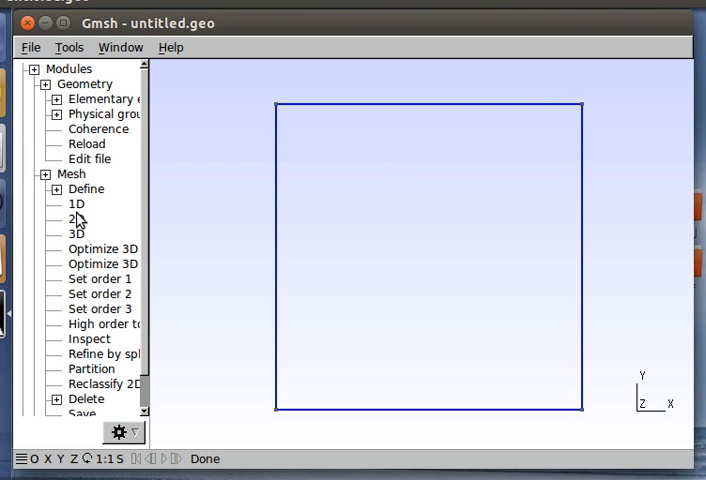
# Mesh the square in 2D, add Recombine Surface{10}, and remesh to get quadrilaterals.
pyautogui.click(74, 220)
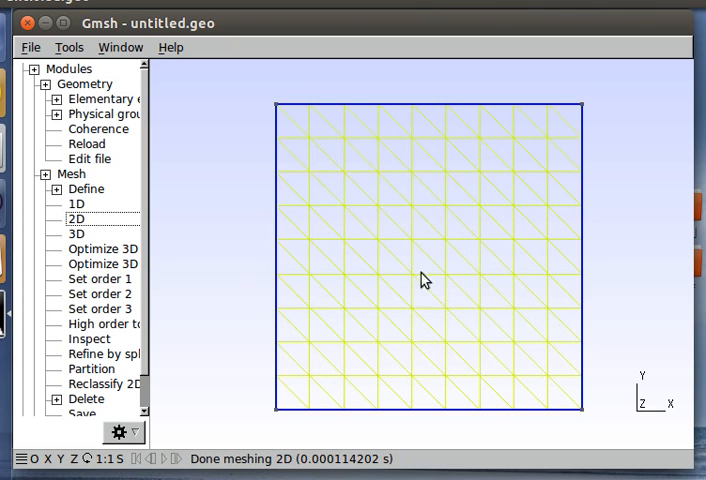
pyautogui.moveTo(576, 204)
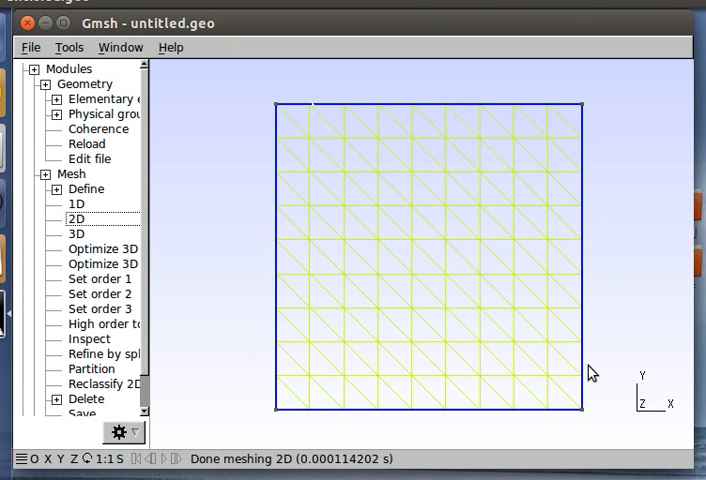
pyautogui.moveTo(572, 384)
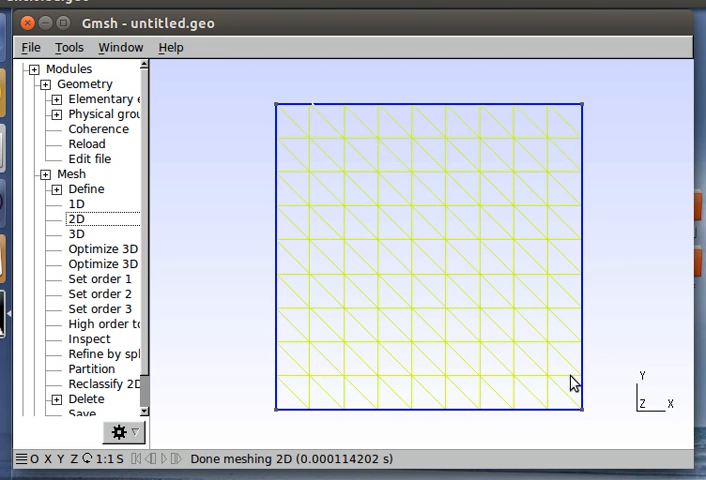
pyautogui.moveTo(420, 230)
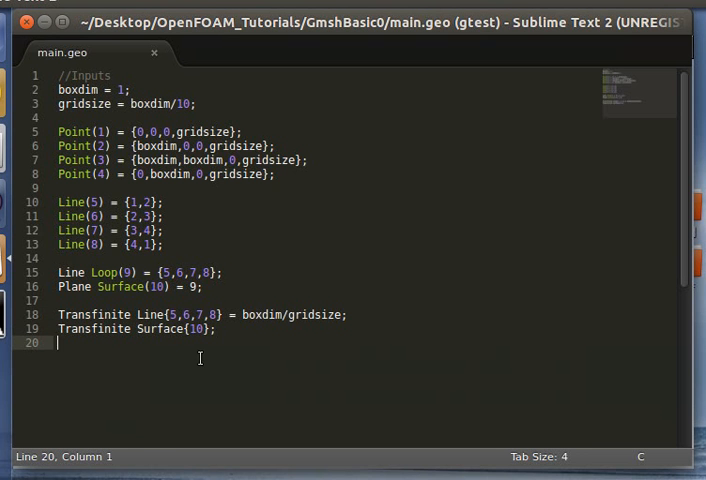
pyautogui.write('Recombine Surface{10};')
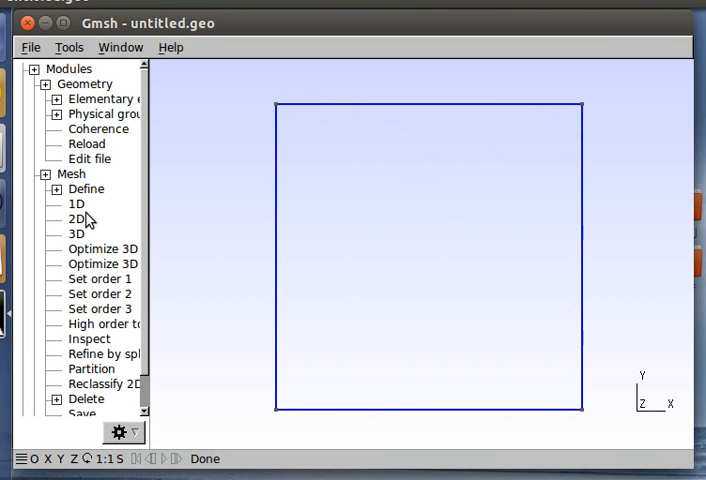
pyautogui.click(76, 220)
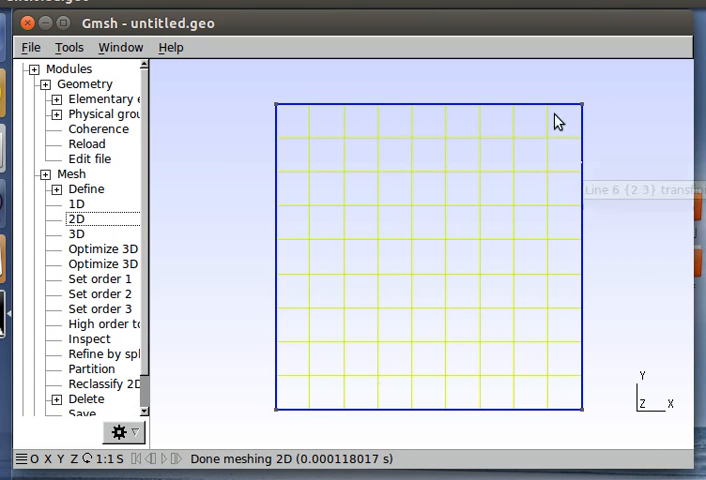
pyautogui.moveTo(558, 120)
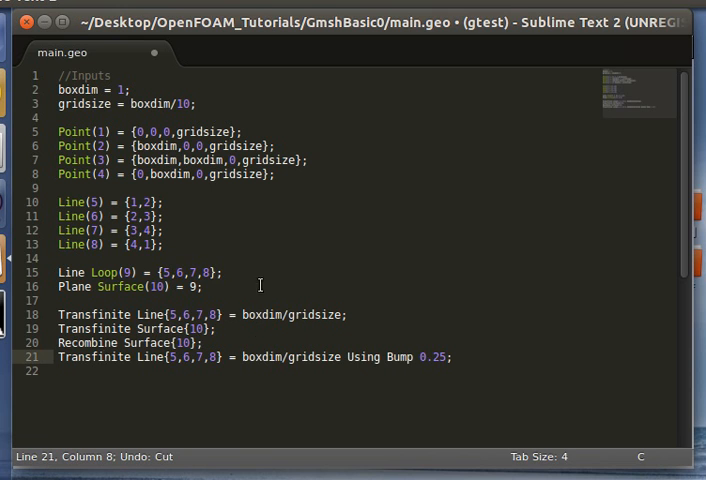
# Save main.geo with the Transfinite Line{5,6,7,8} Using Bump 0.25 grading.
pyautogui.press('ctrl+s')
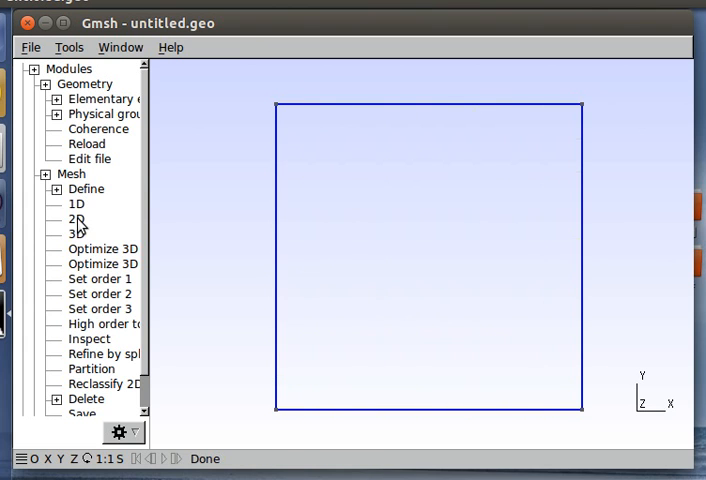
# Generate the 2D mesh so the quad grid clusters toward the edges with bump grading.
pyautogui.click(76, 218)
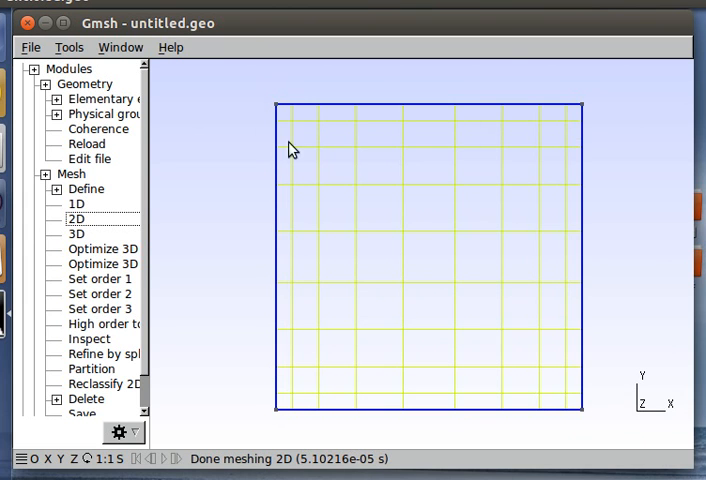
pyautogui.moveTo(584, 278)
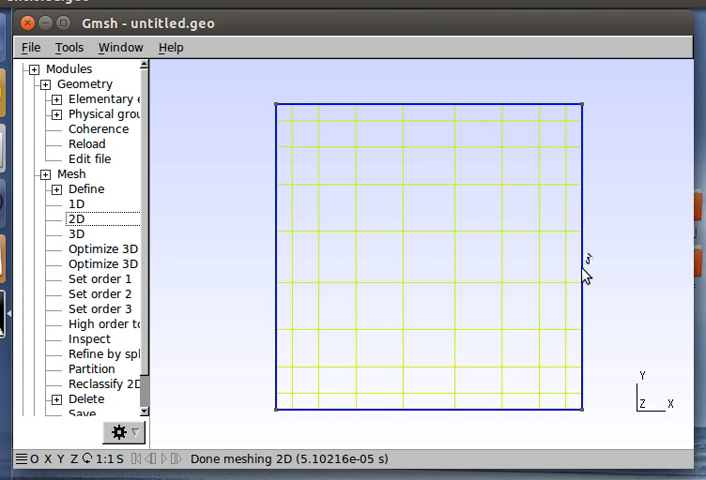
pyautogui.moveTo(532, 336)
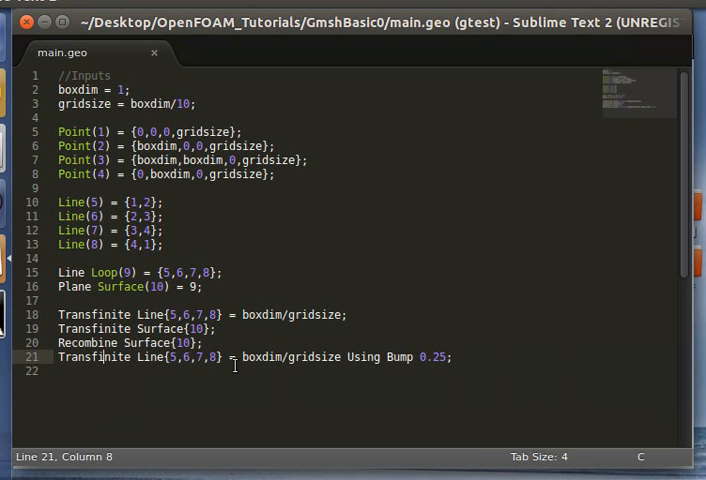
# Grade lines 5,6 and reversed lines -7,-8 with boxdim/gridsize divisions Using Progression 1.2.
pyautogui.write('Transfinite Line{5,6} = boxdim/gridsize Using Progression 1.2;')
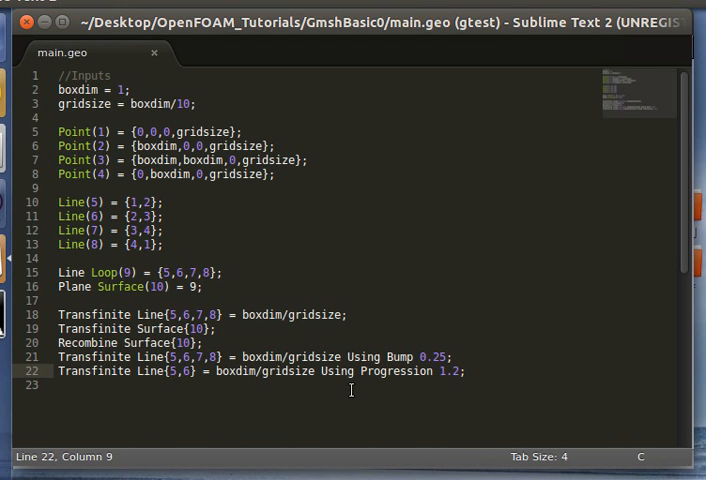
pyautogui.write('Transfinite Line{-7,-8} = boxdim/gridsize Using Progression 1.2;')
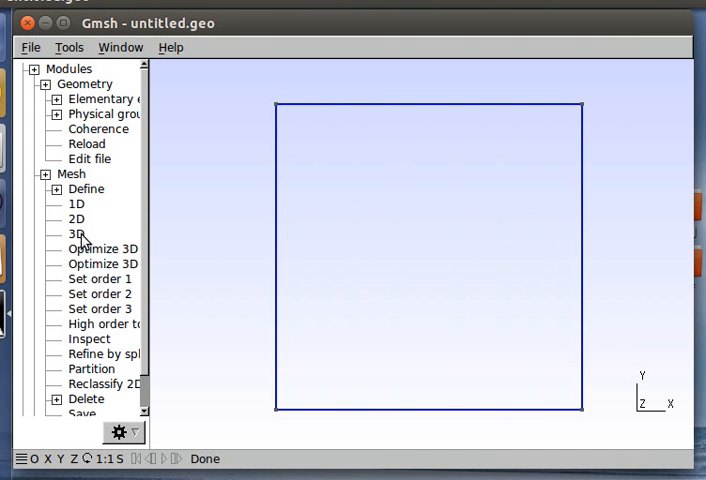
# Generate the 2D mesh with cells shrinking progressively toward the left and bottom edges.
pyautogui.click(76, 220)
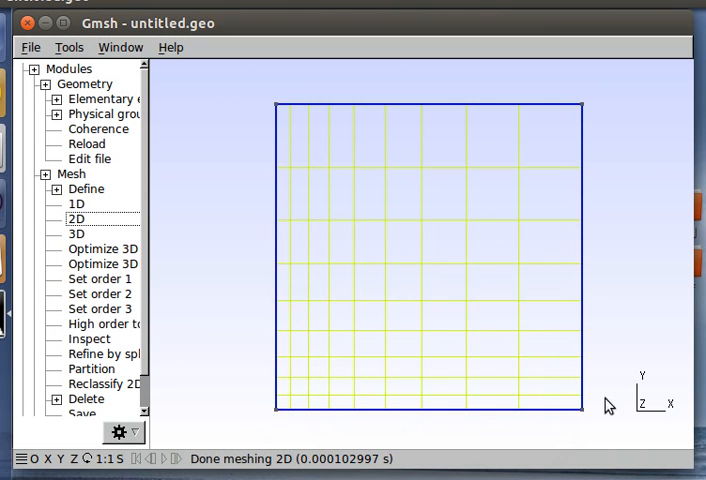
pyautogui.moveTo(274, 162)
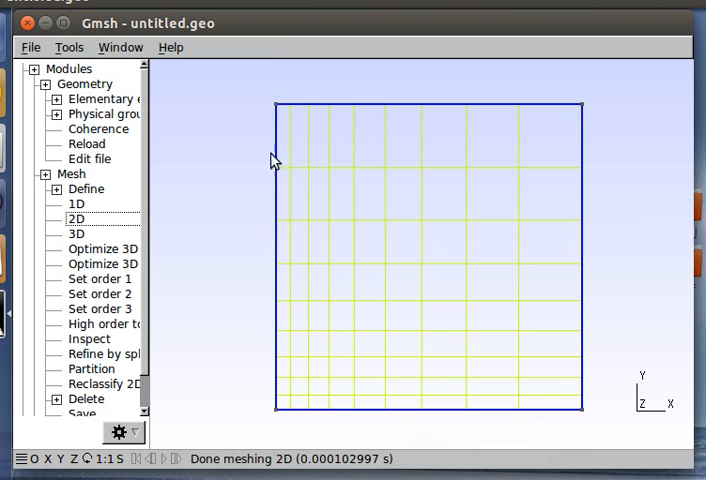
pyautogui.moveTo(348, 380)
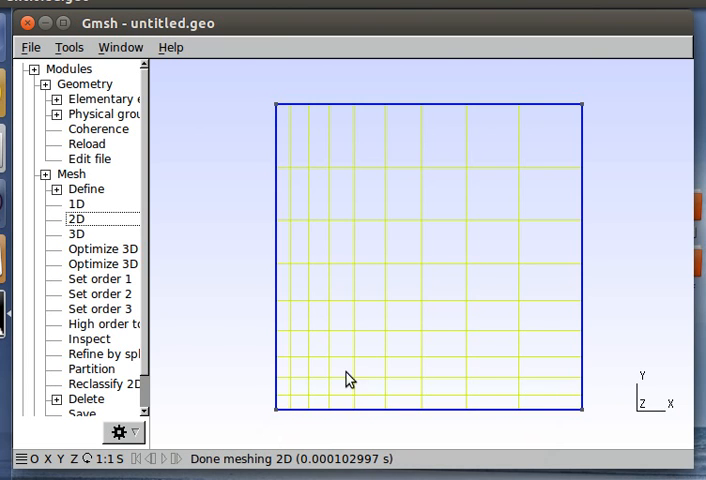